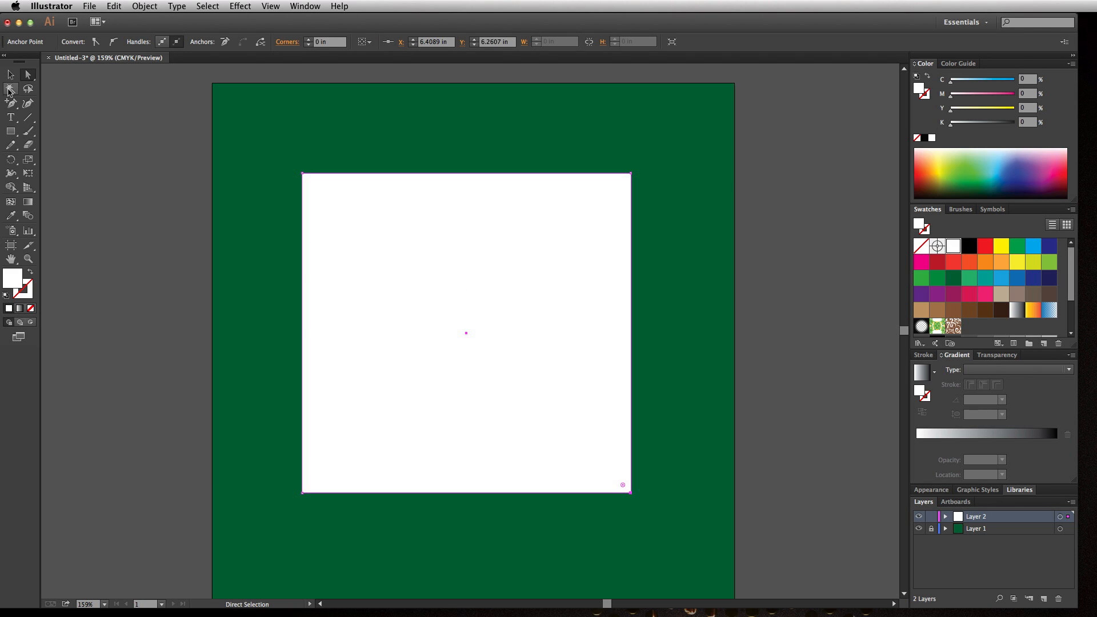
mouse_move(28, 75)
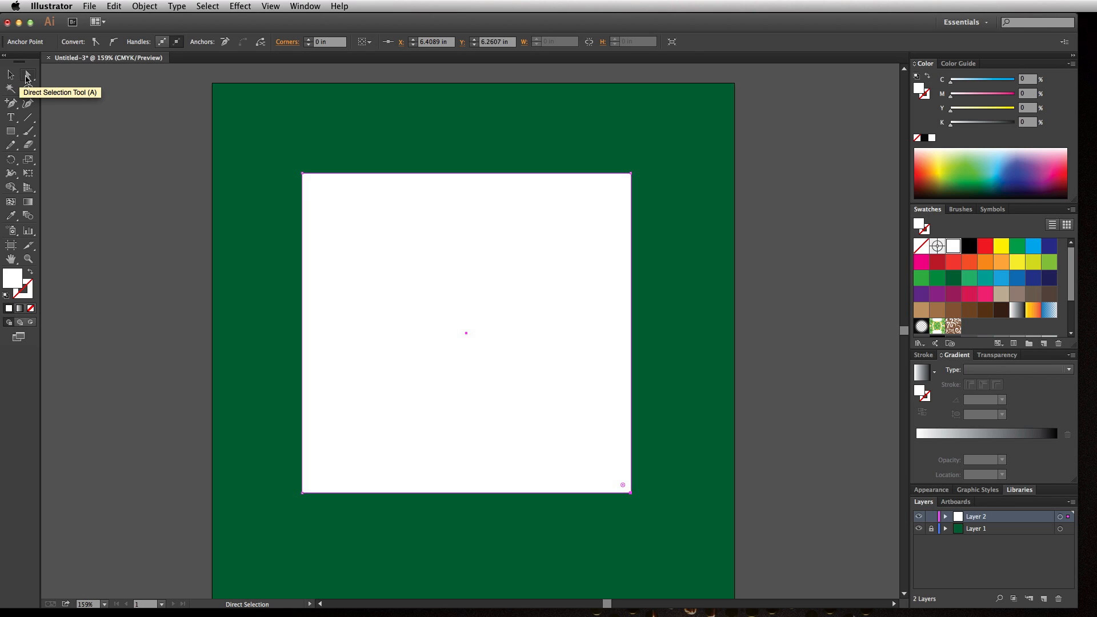
mouse_move(10, 74)
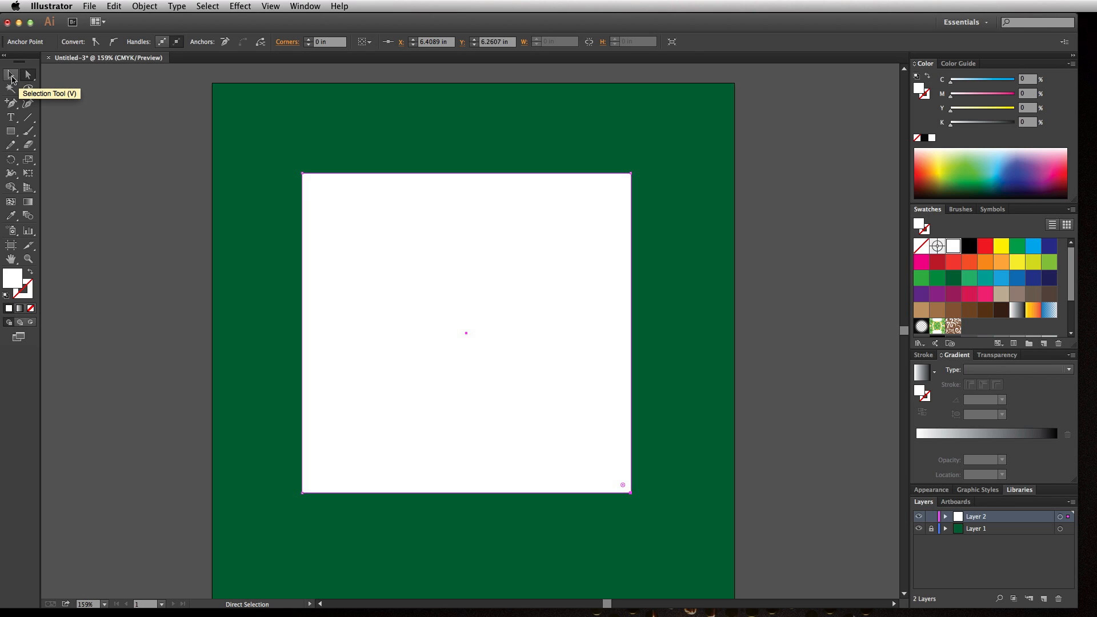
mouse_move(28, 75)
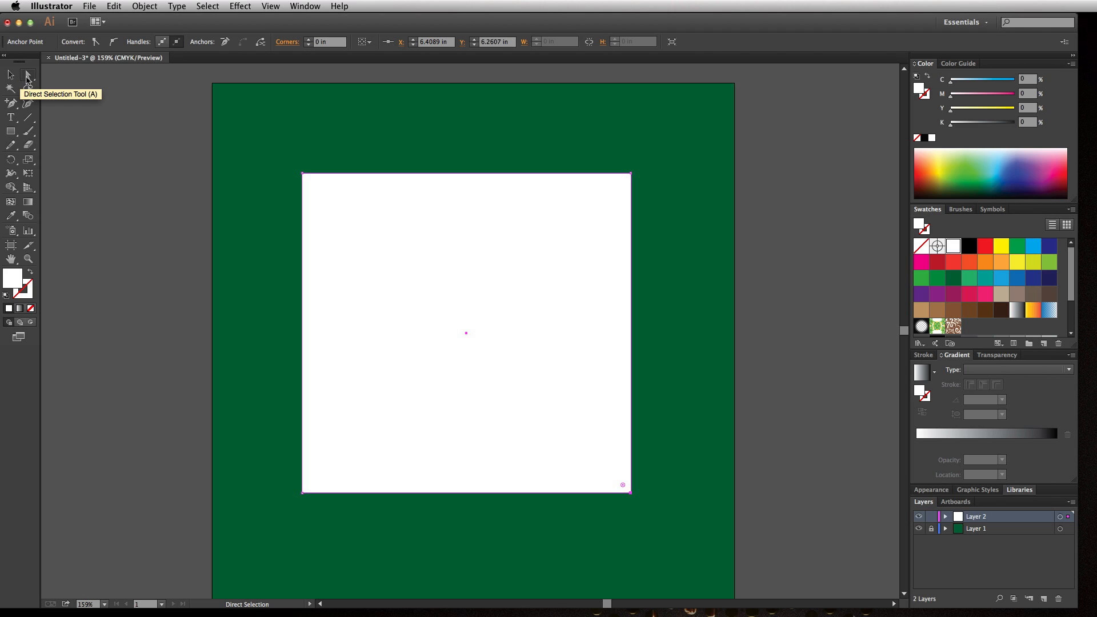
mouse_move(10, 75)
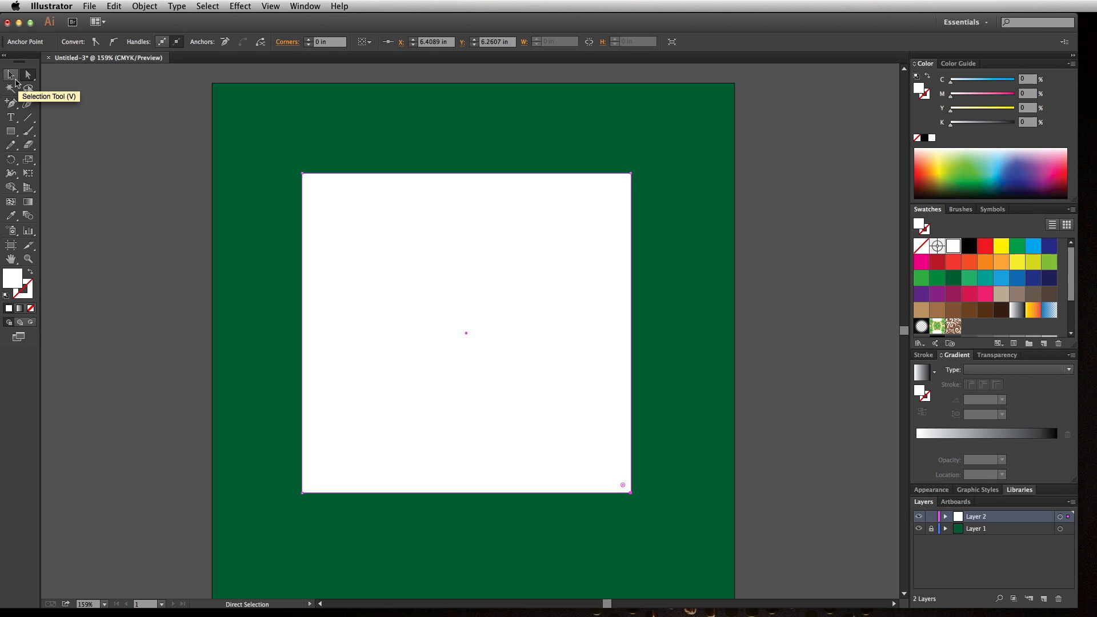
Switch to the Selection tool to scale, rotate, and move the white square.
click(10, 75)
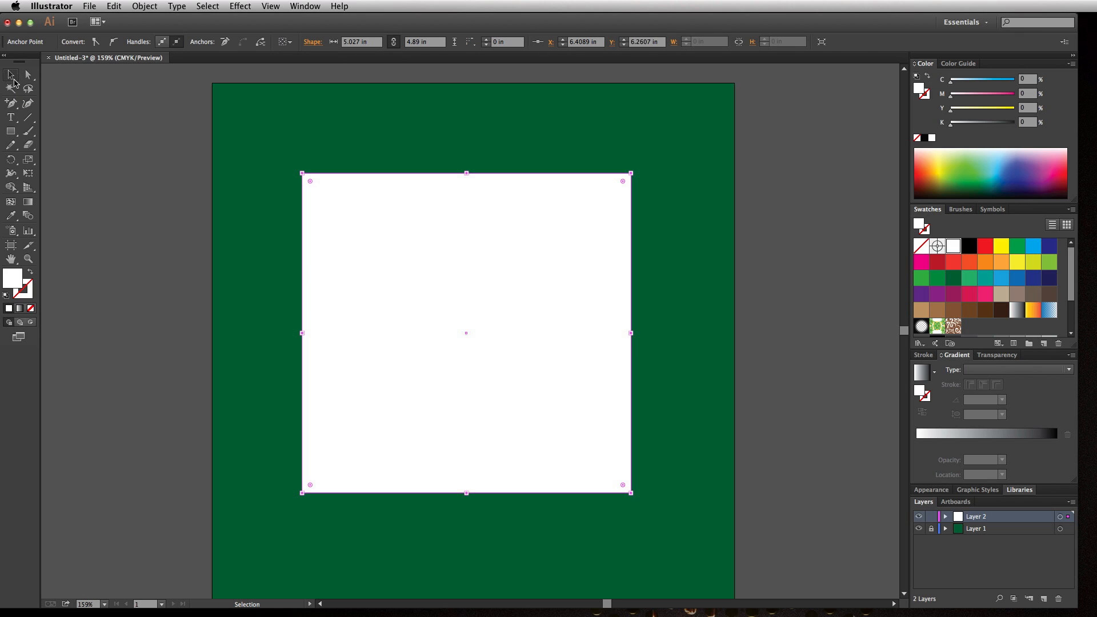
mouse_move(411, 238)
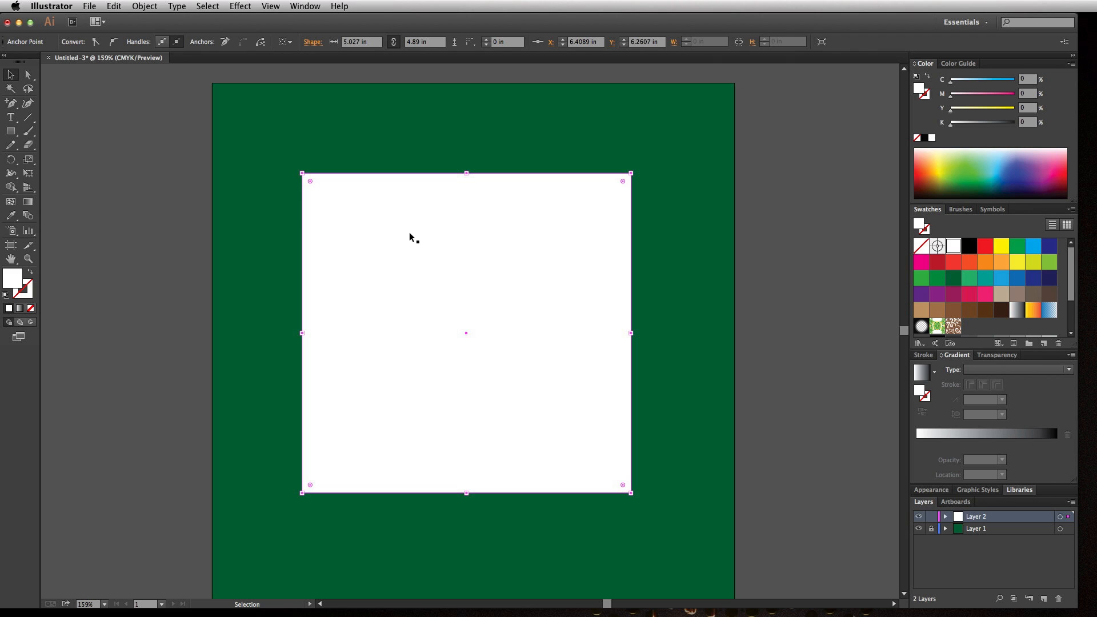
mouse_move(40, 80)
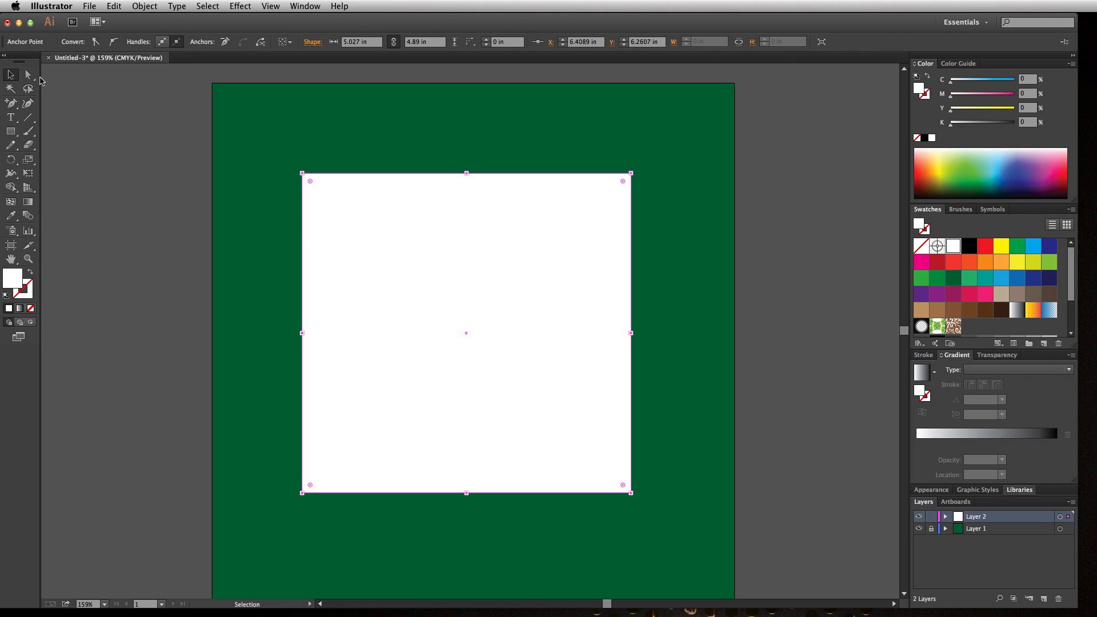
mouse_move(355, 222)
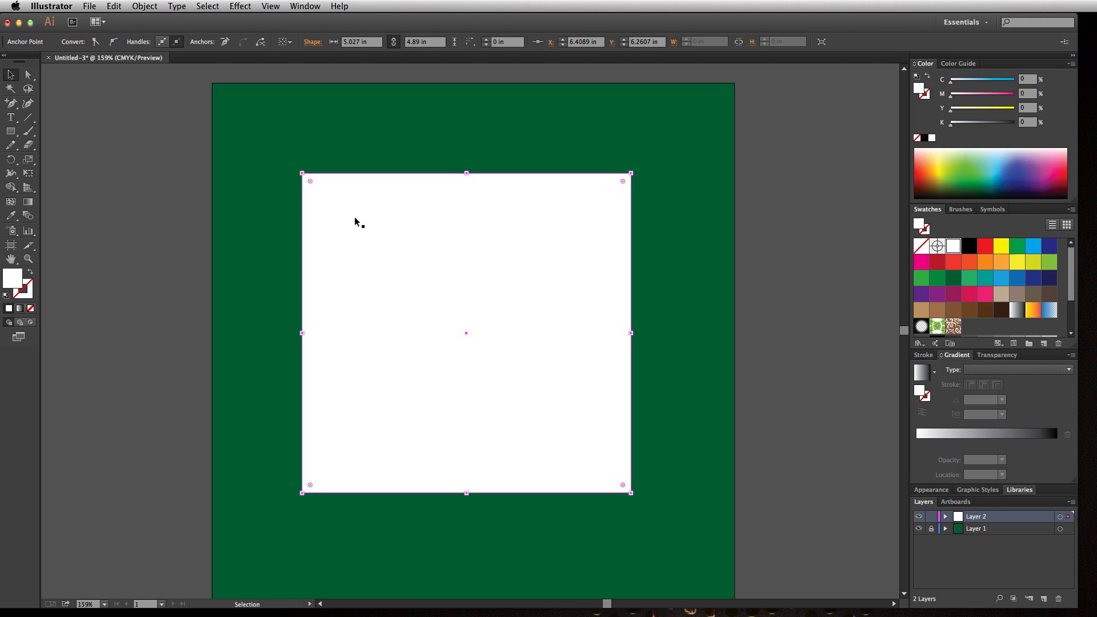
mouse_move(409, 337)
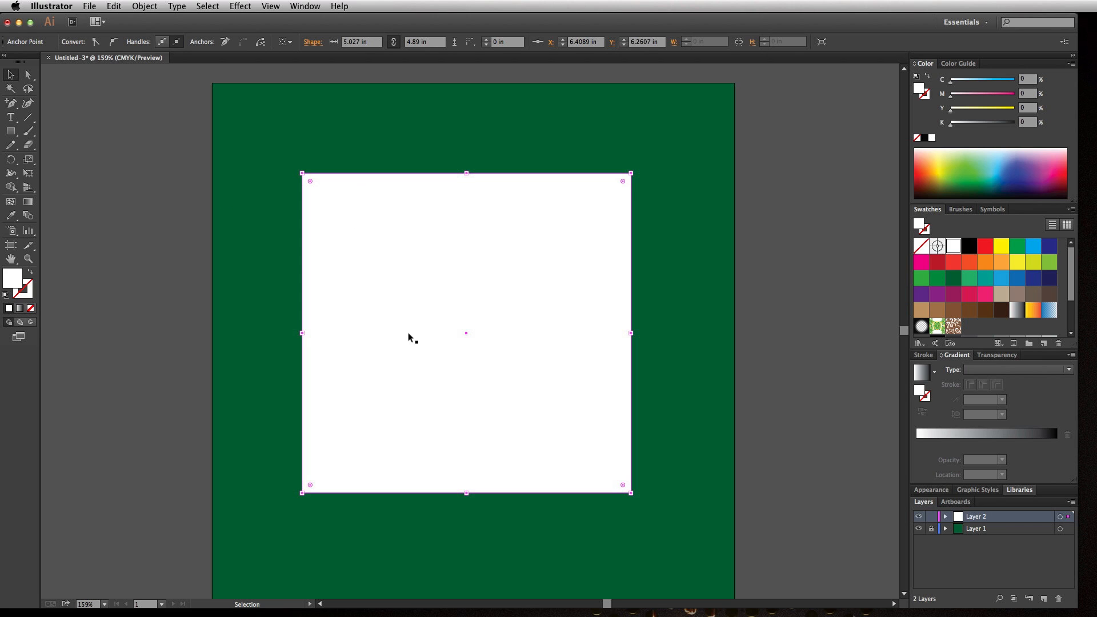
mouse_move(794, 324)
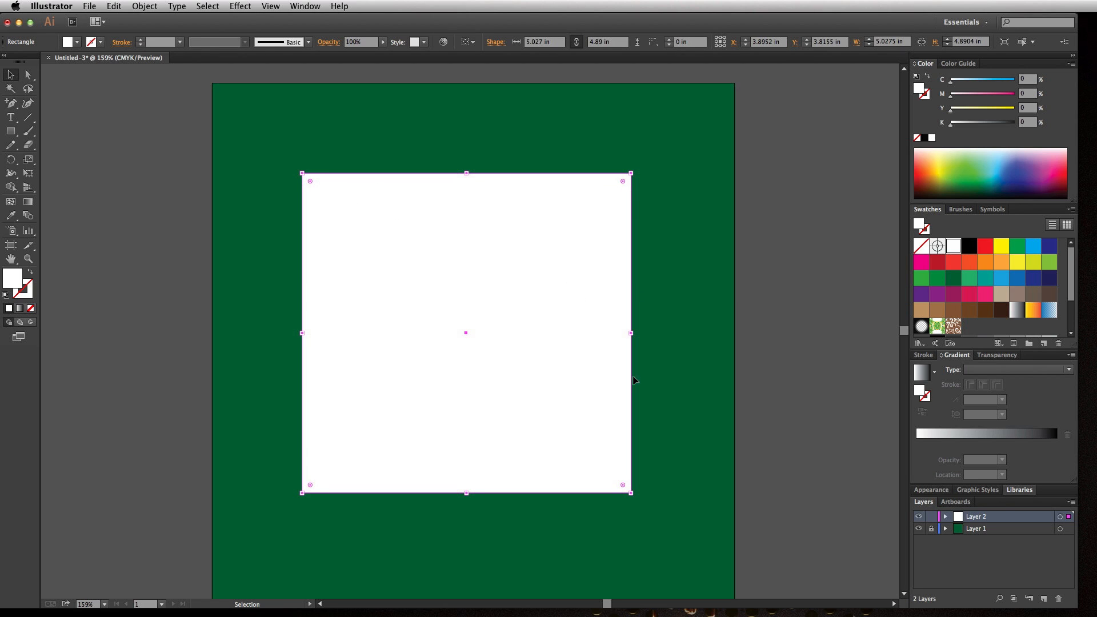
mouse_move(301, 493)
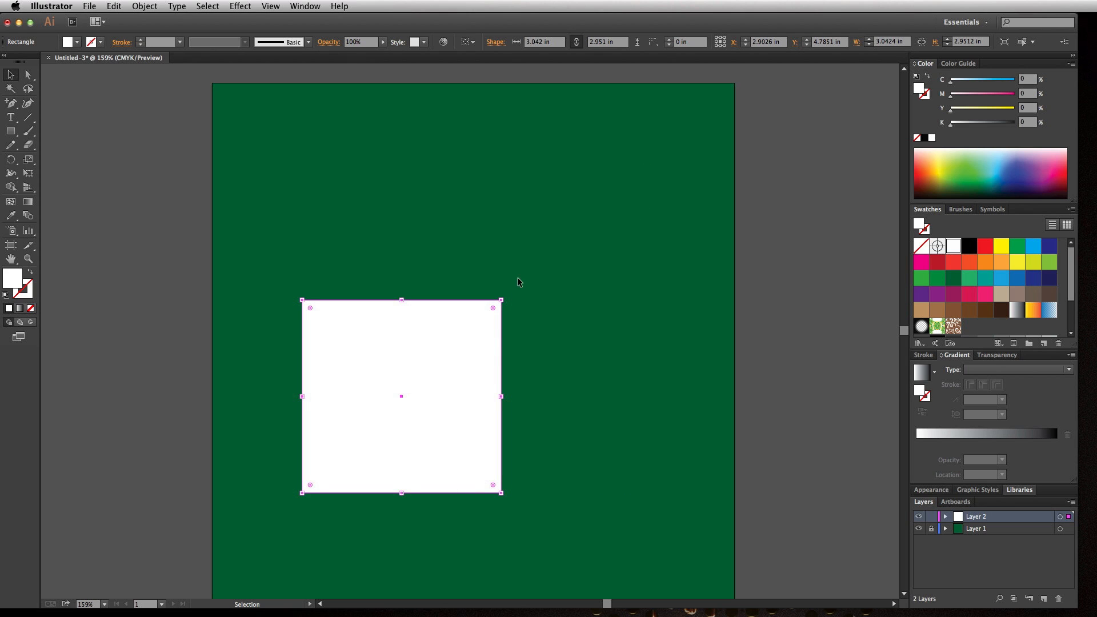
mouse_move(505, 293)
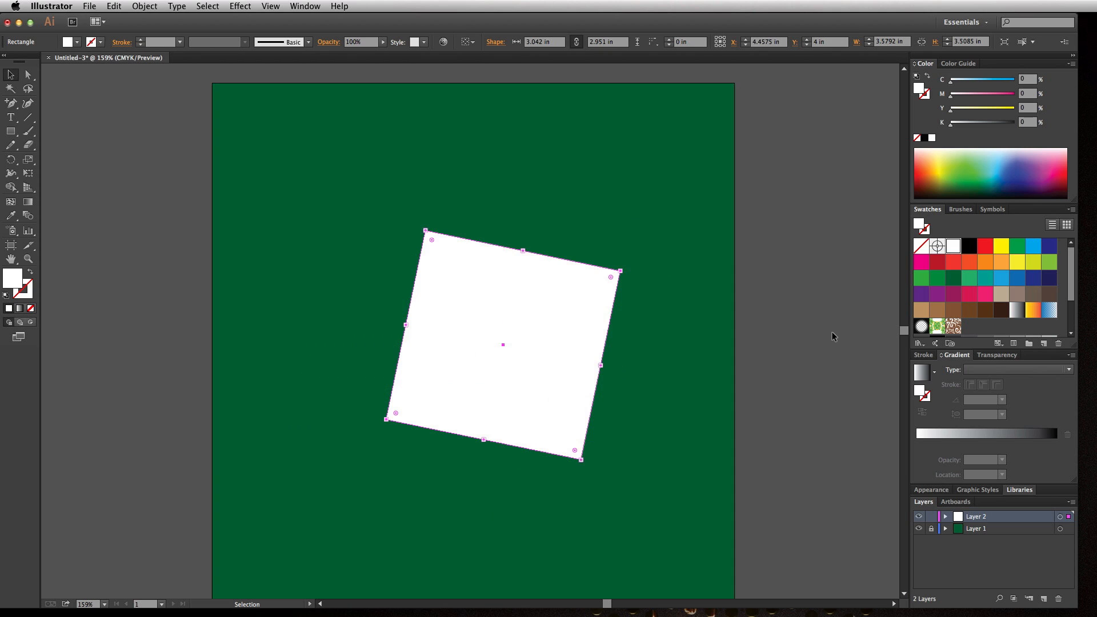
mouse_move(538, 333)
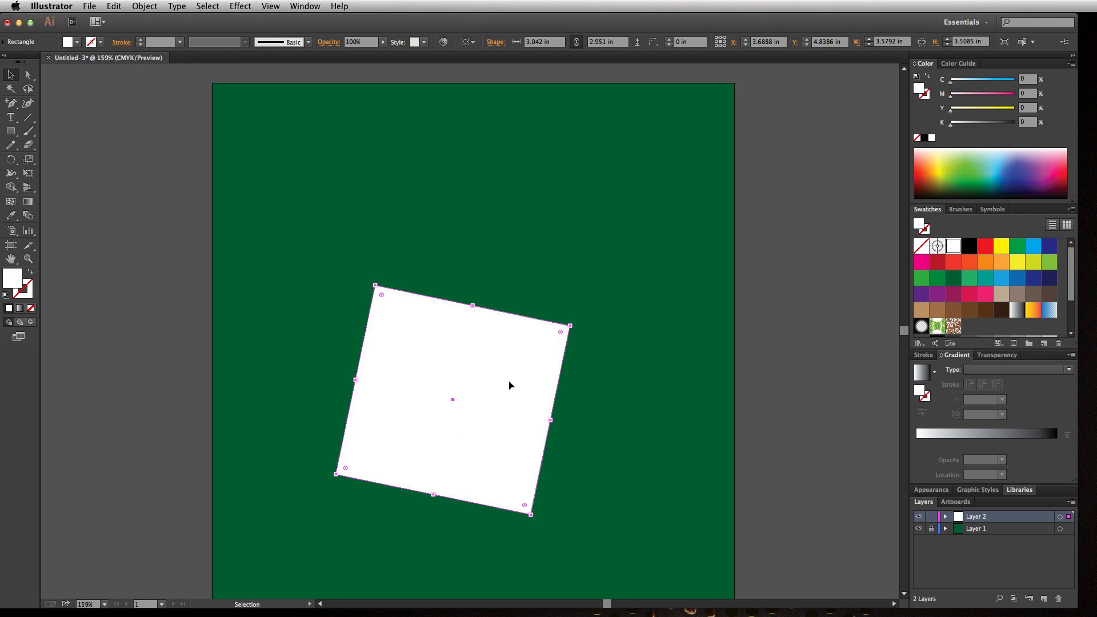
mouse_move(241, 206)
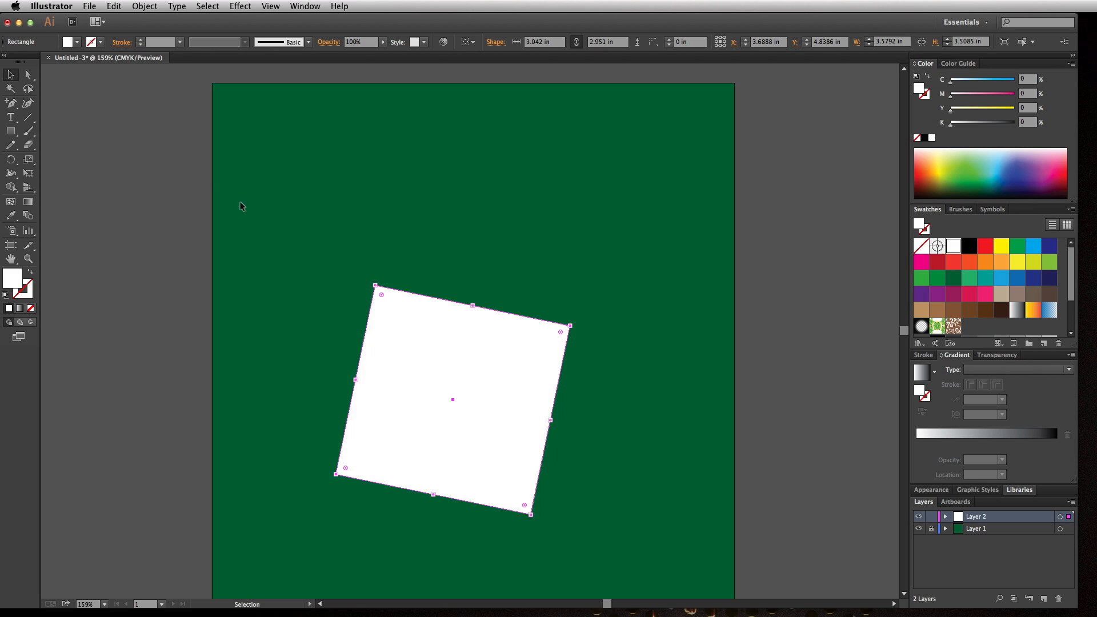
mouse_move(628, 314)
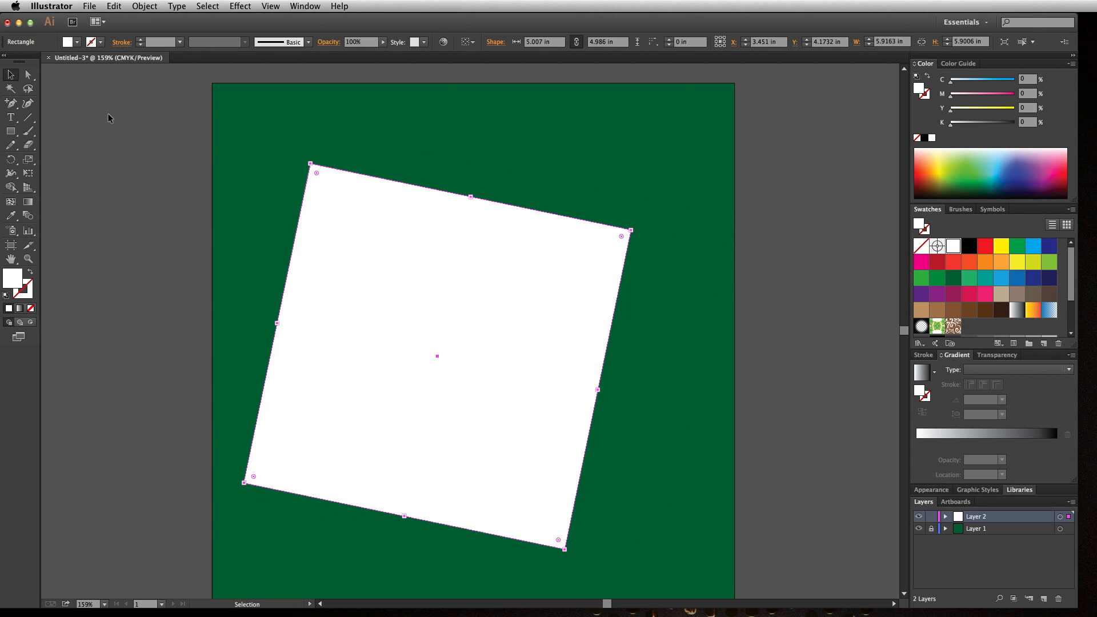
click(28, 75)
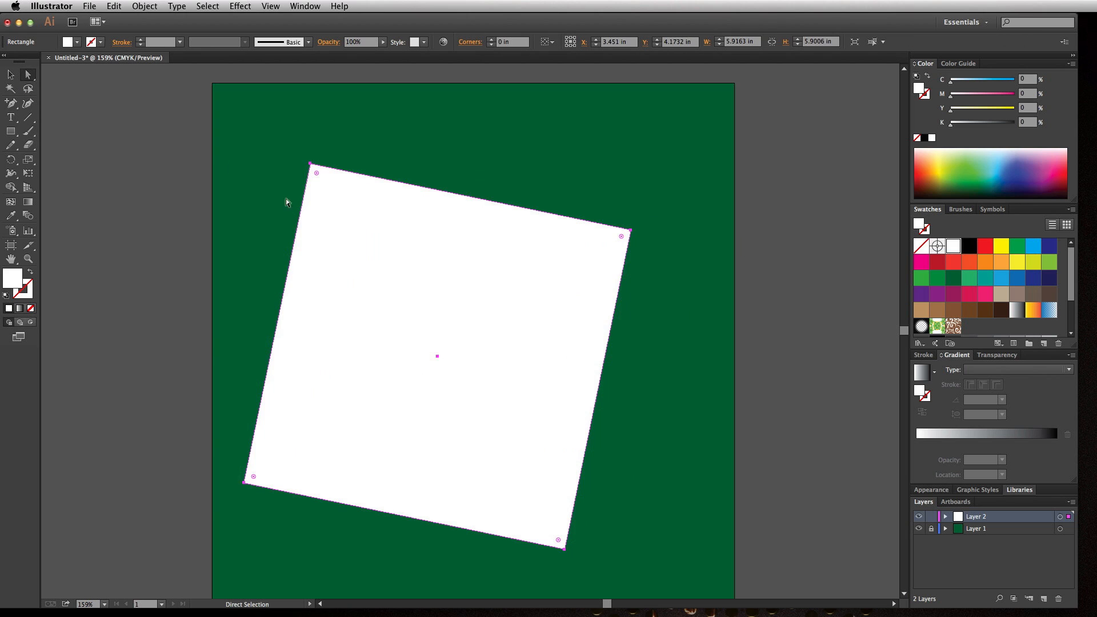
mouse_move(400, 312)
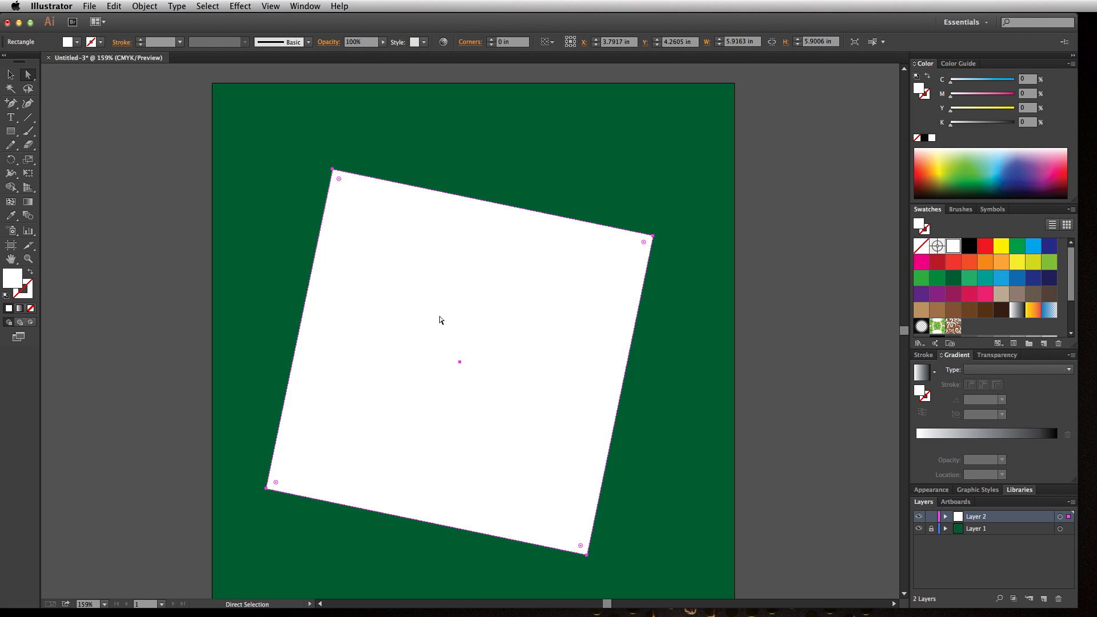
drag(440, 321, 440, 300)
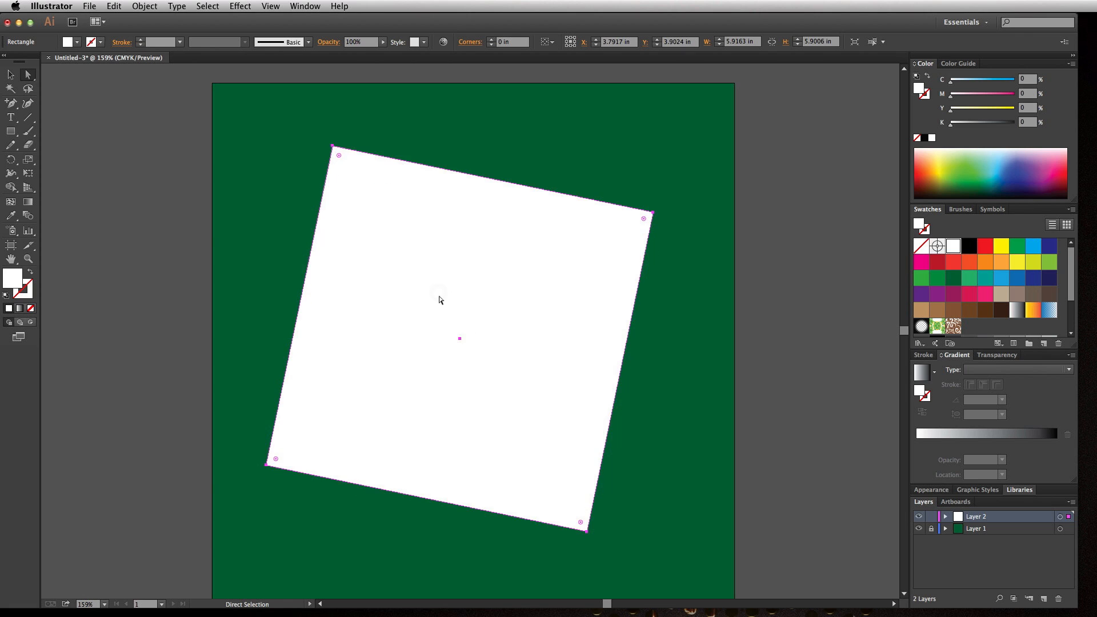
mouse_move(333, 149)
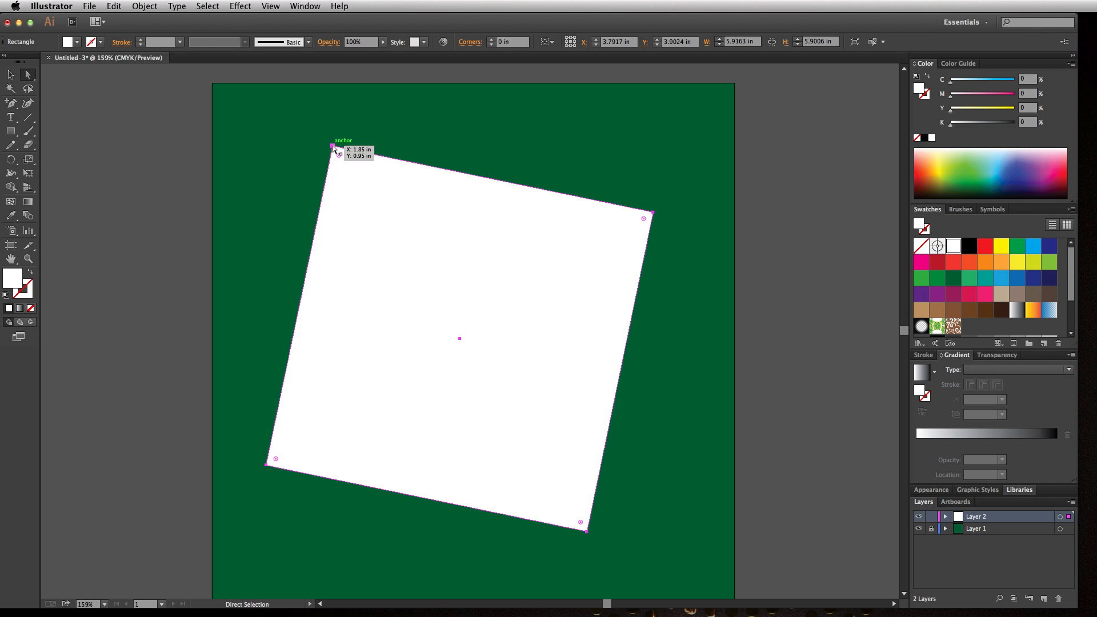
mouse_move(532, 515)
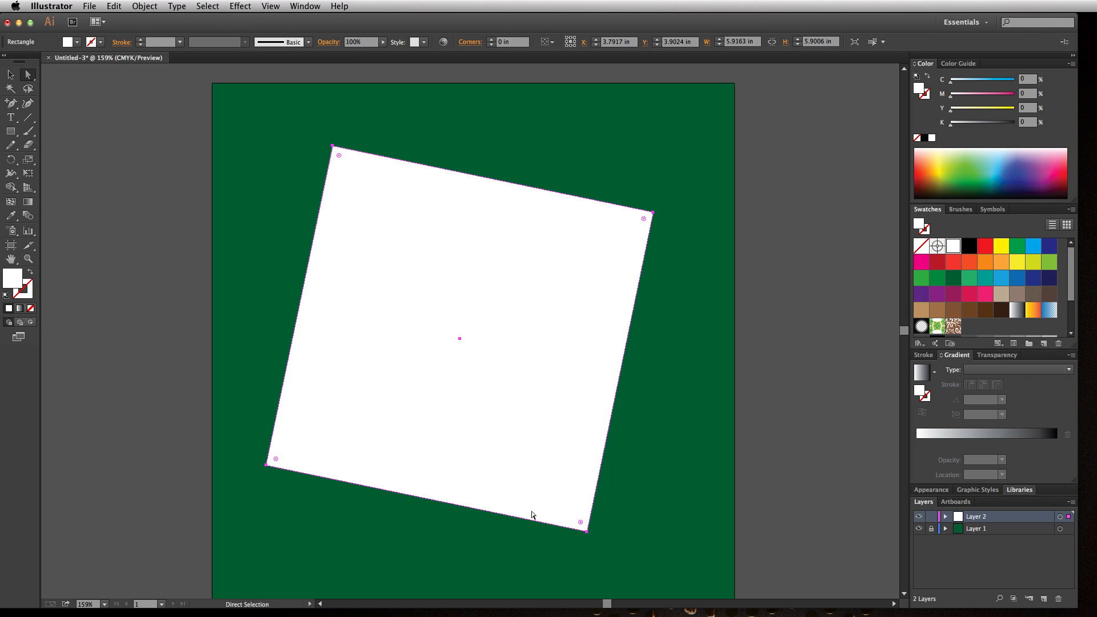
mouse_move(635, 270)
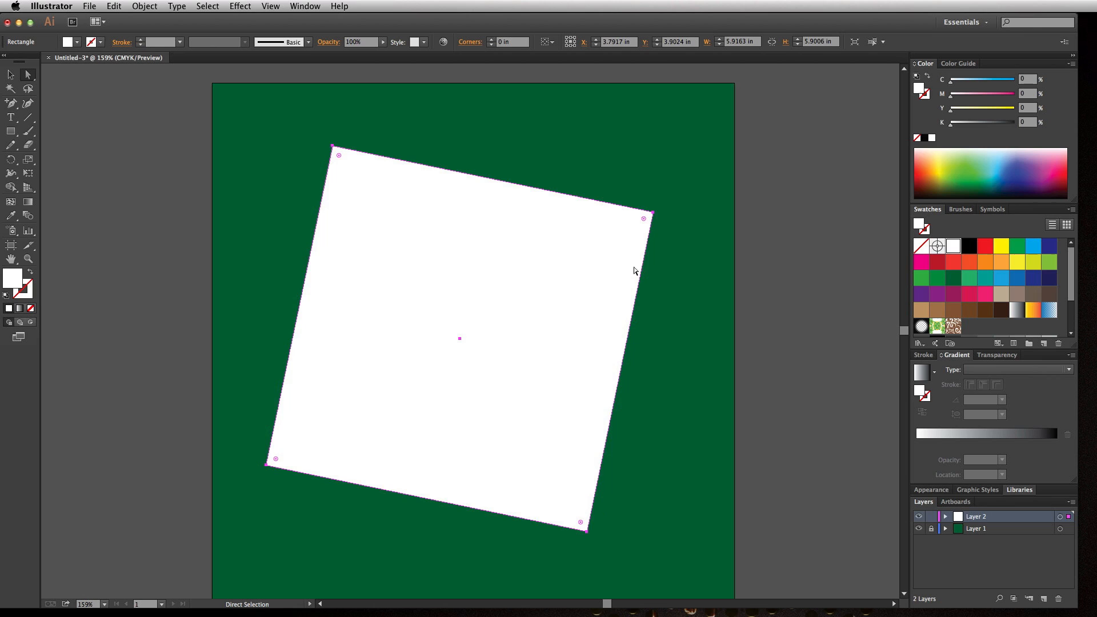
mouse_move(656, 215)
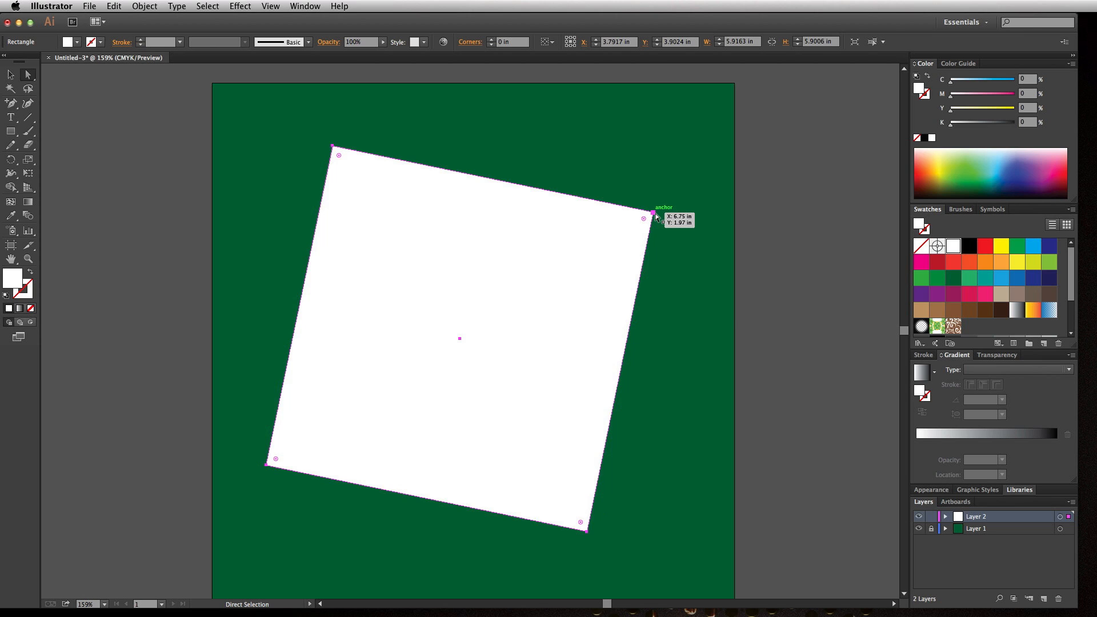
mouse_move(940, 522)
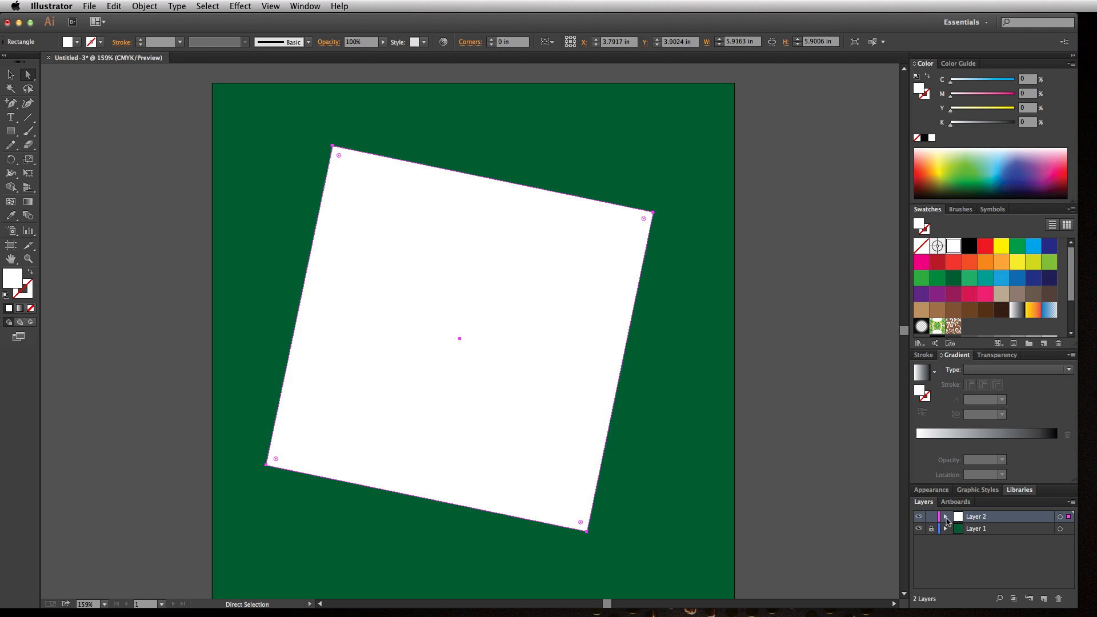
double_click(976, 517)
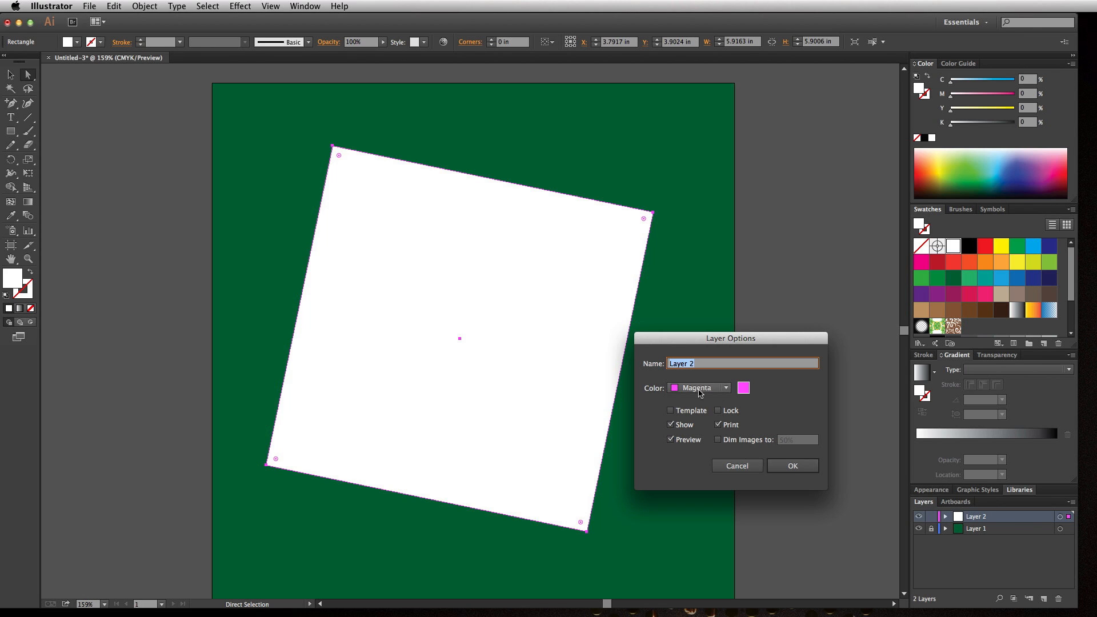
click(791, 465)
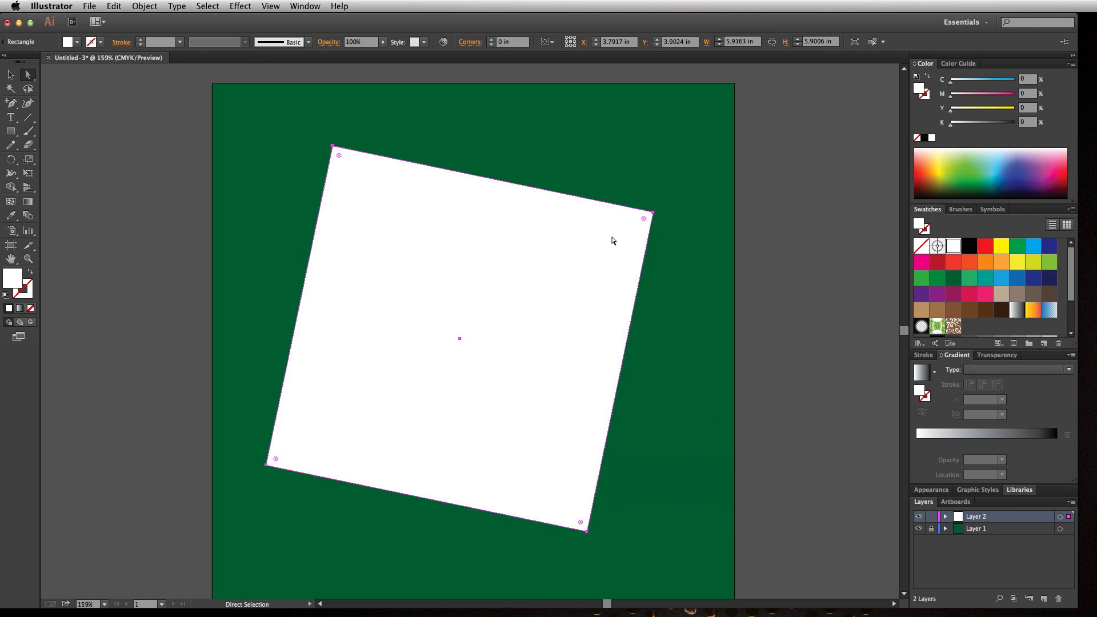
mouse_move(614, 455)
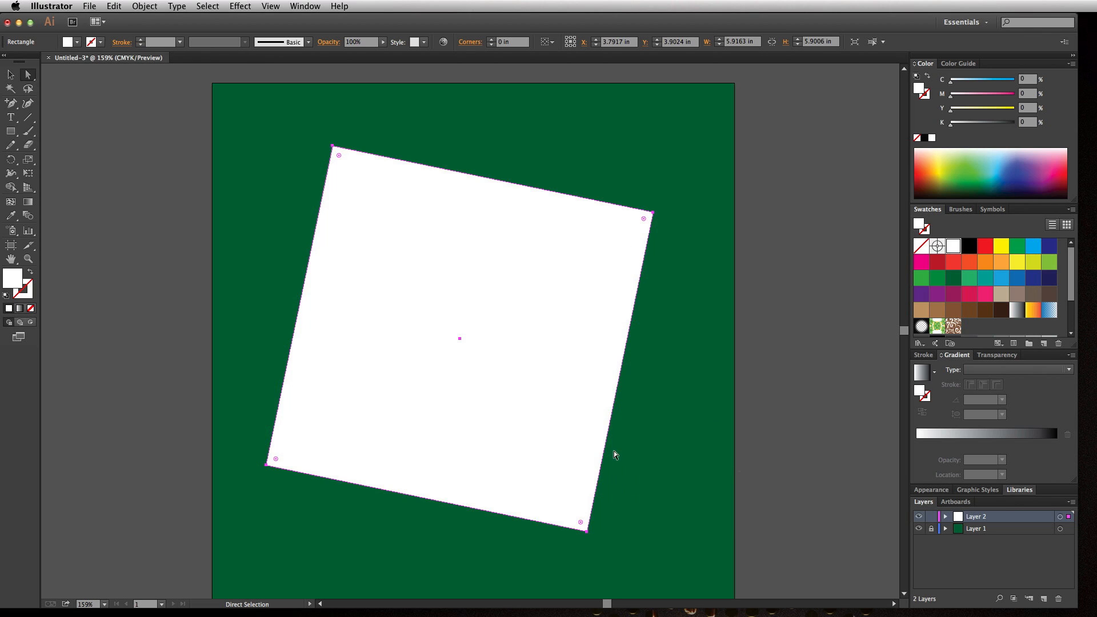
mouse_move(653, 215)
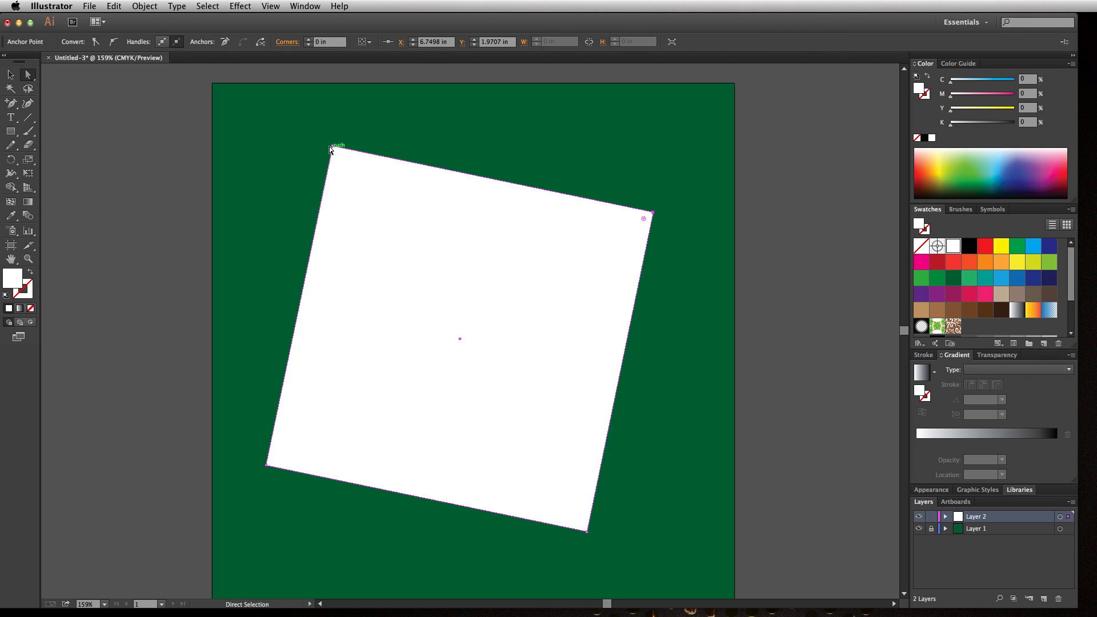
mouse_move(269, 467)
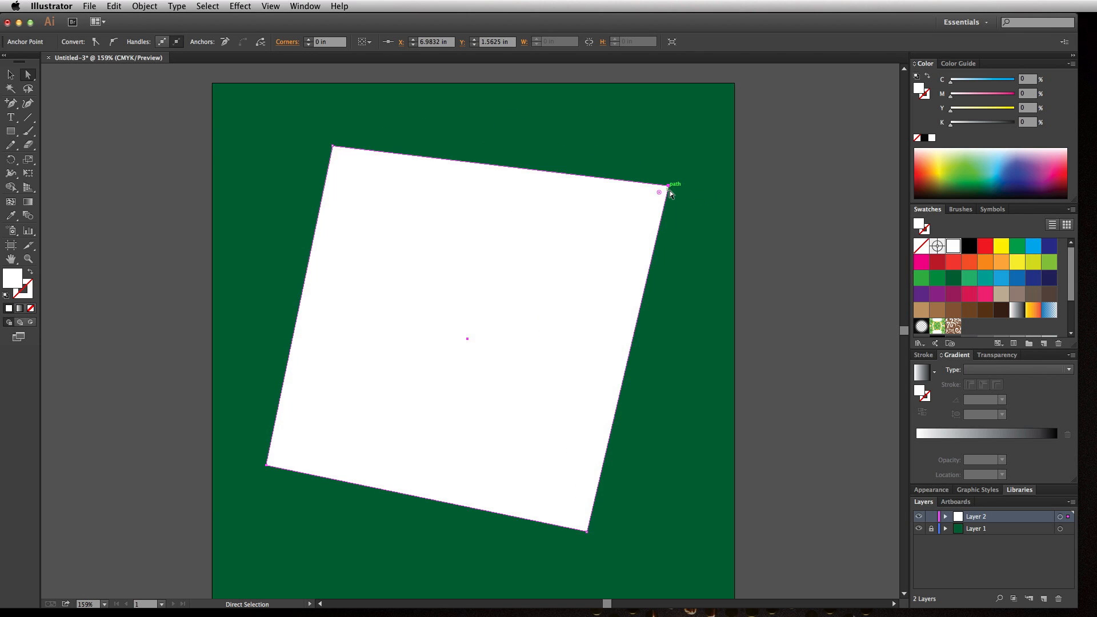
mouse_move(664, 461)
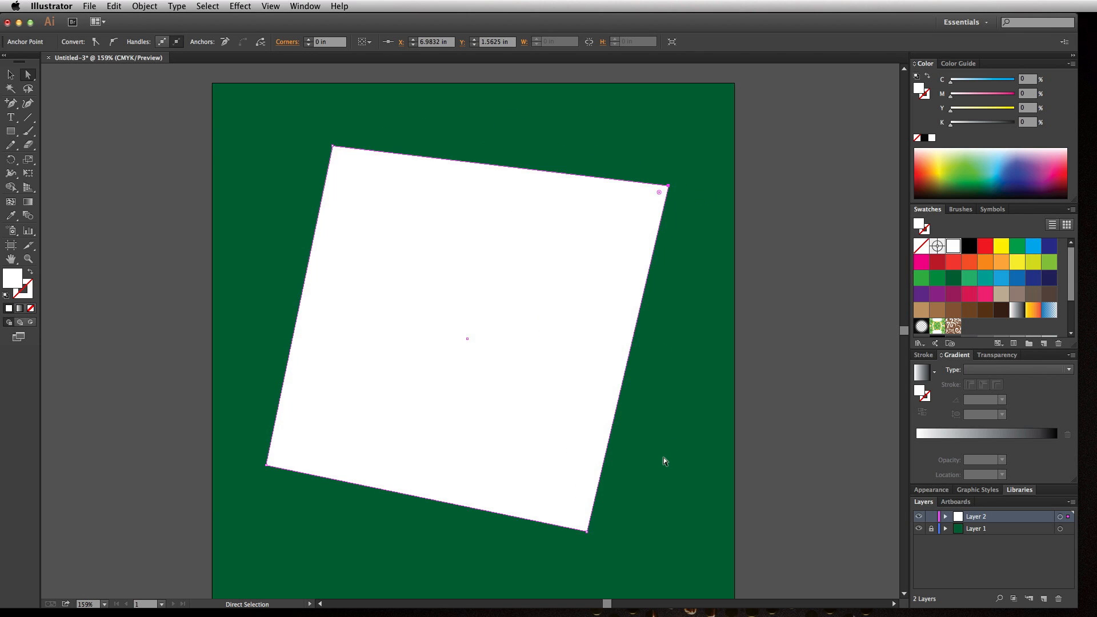
mouse_move(587, 533)
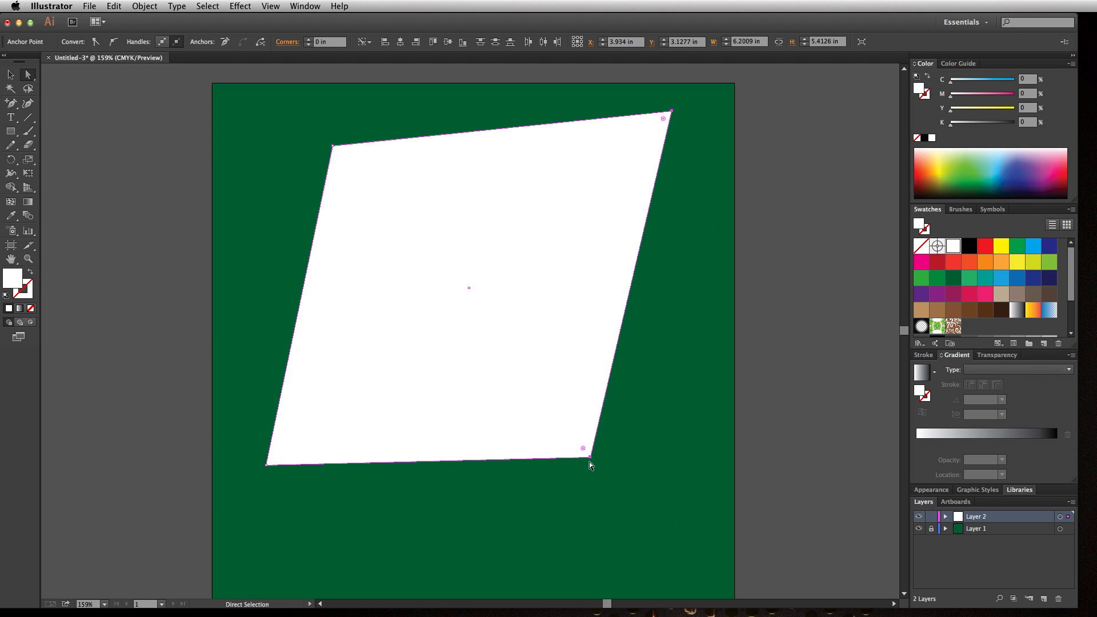
mouse_move(564, 472)
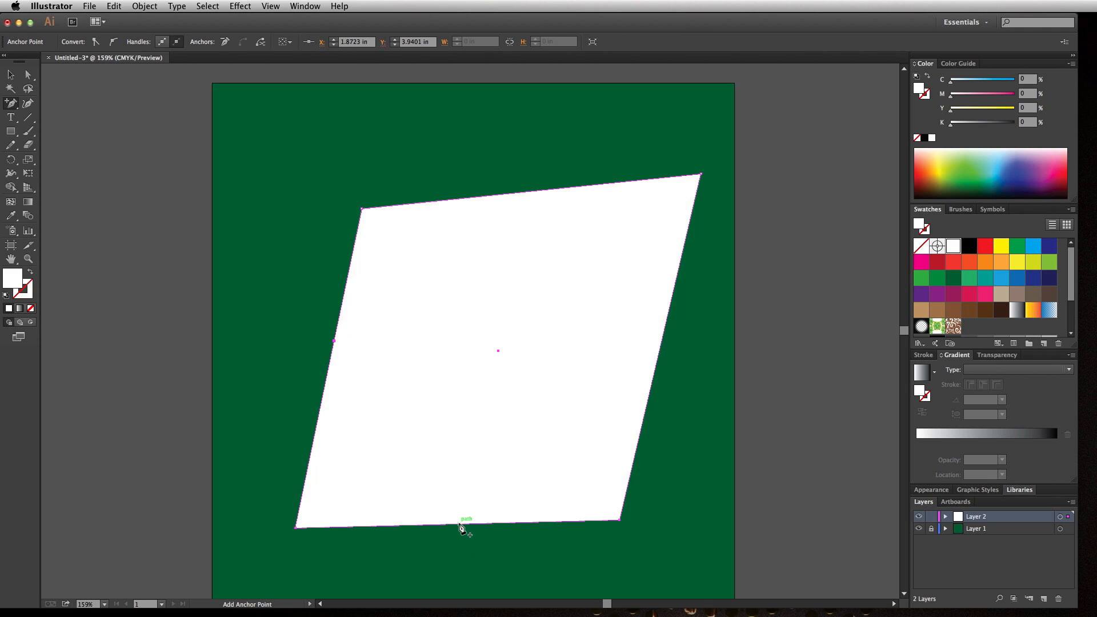
mouse_move(666, 340)
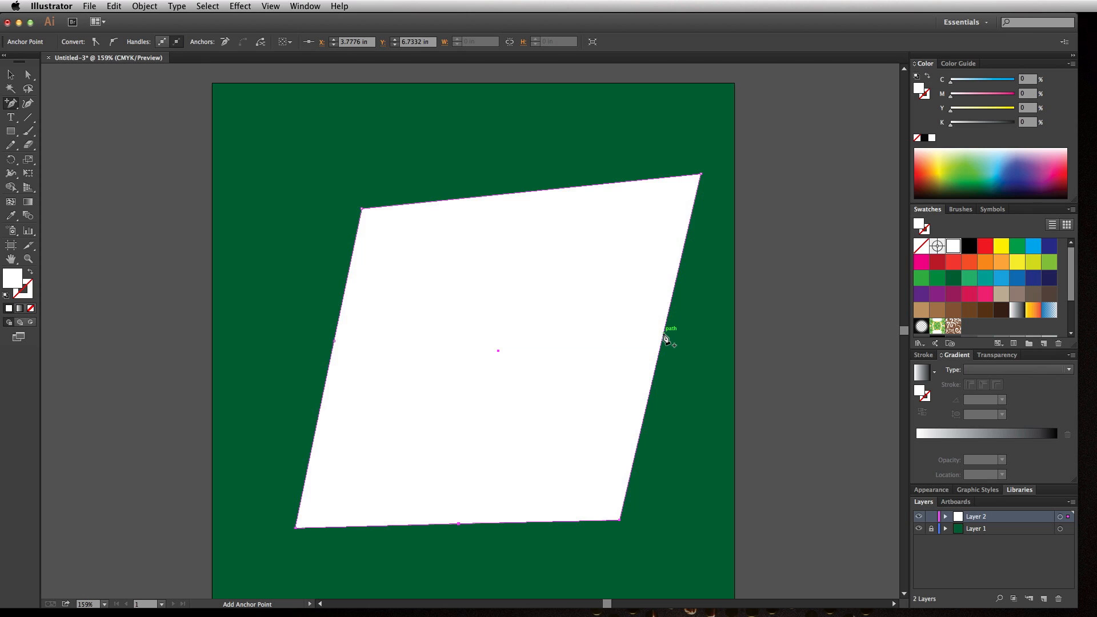
mouse_move(533, 192)
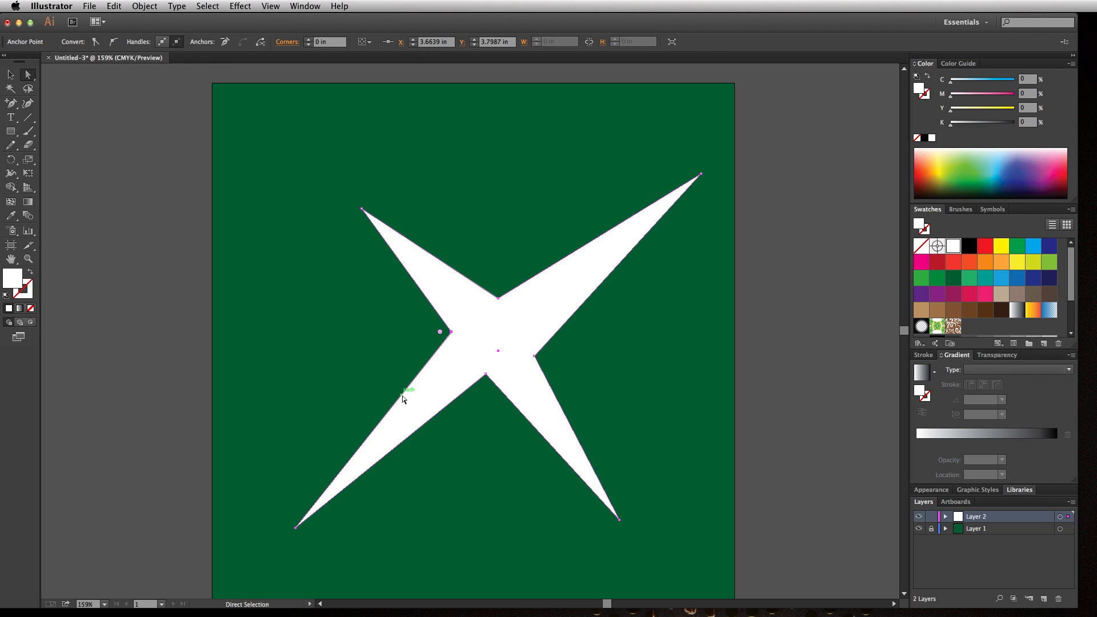
mouse_move(532, 312)
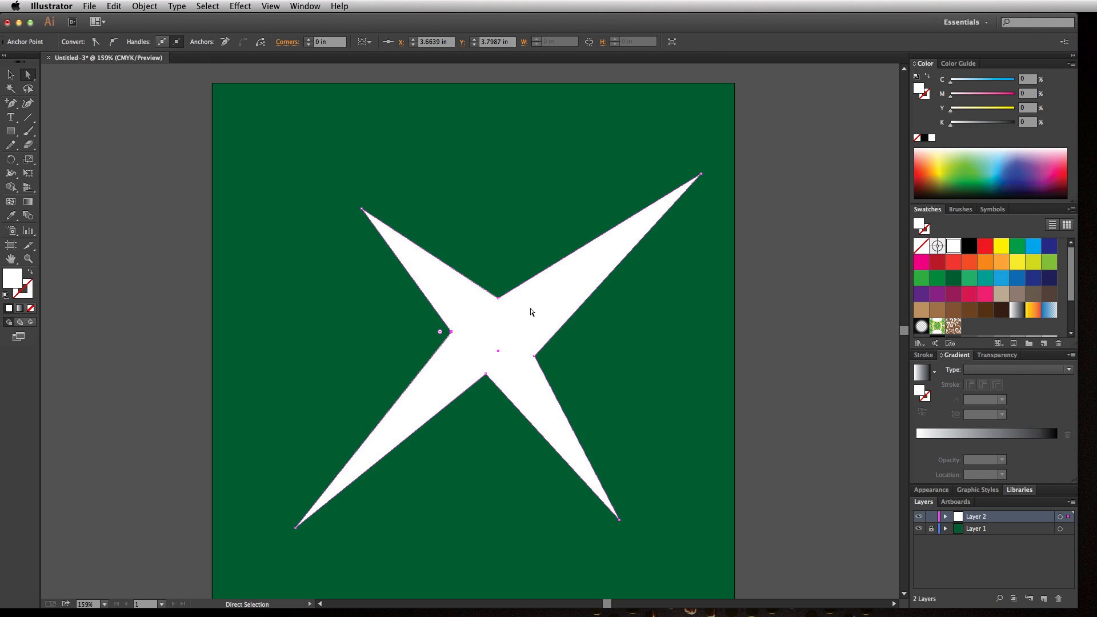
mouse_move(501, 327)
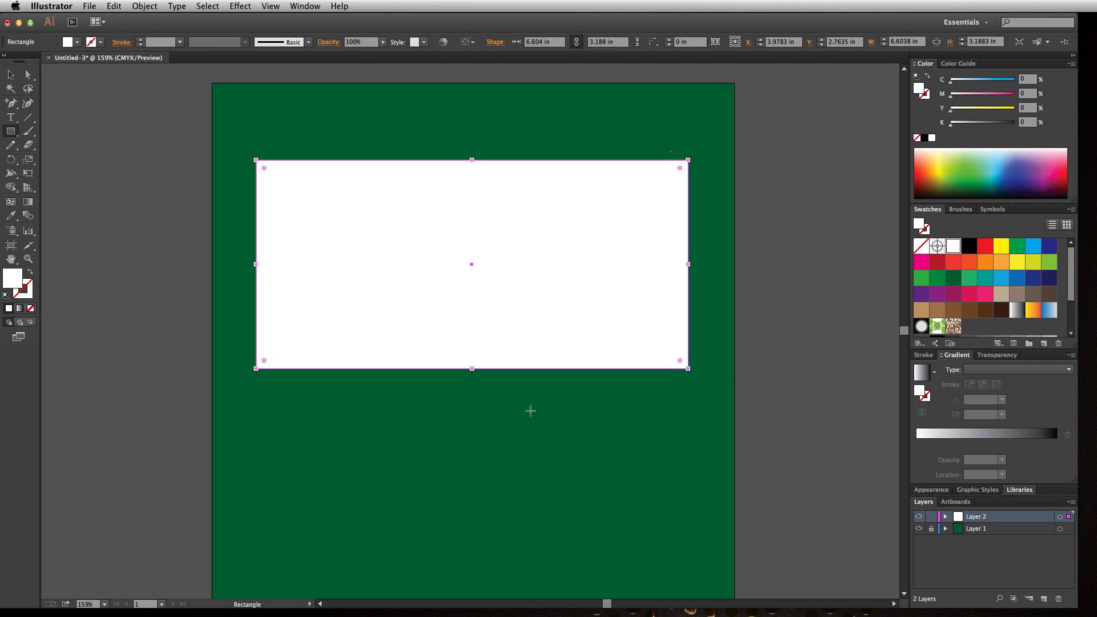
mouse_move(399, 394)
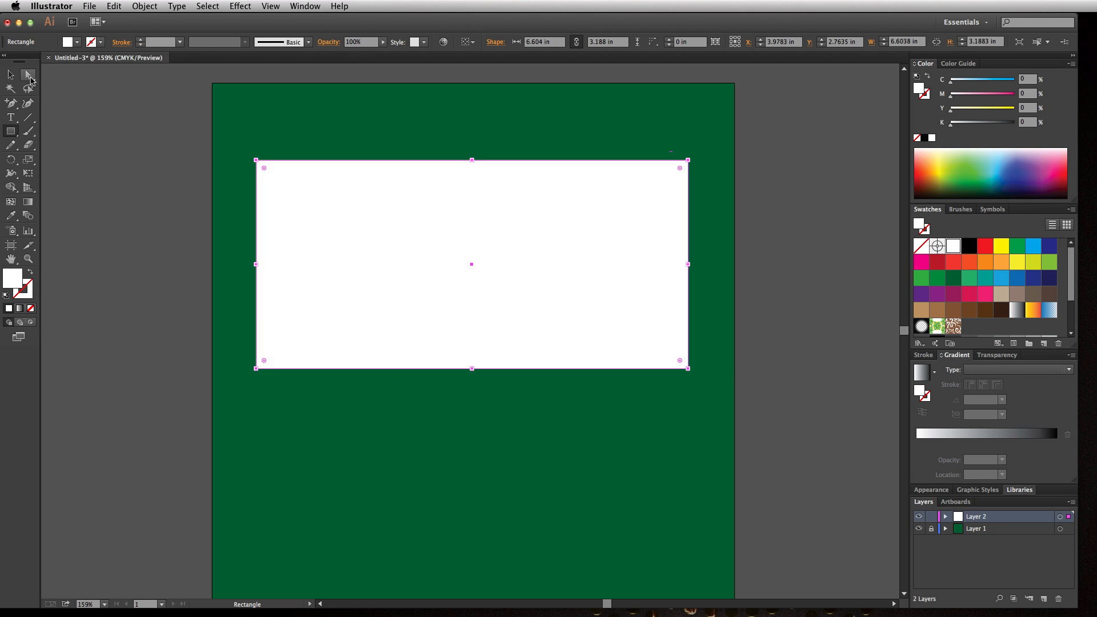
Switch to the Direct Selection tool to expose the new rectangle's anchor points.
click(10, 75)
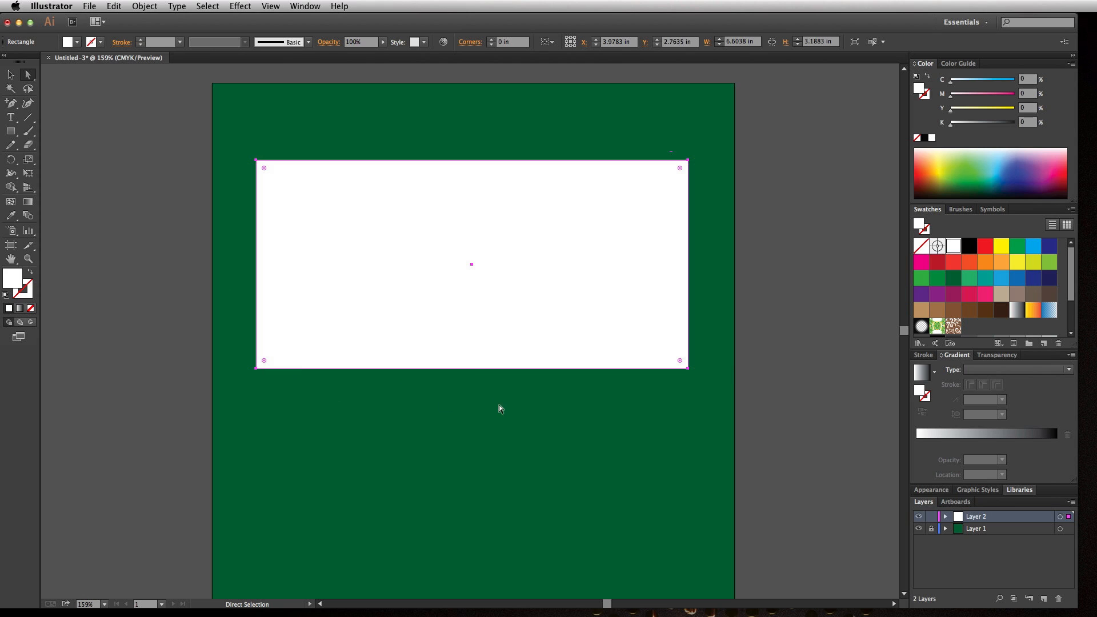
mouse_move(475, 371)
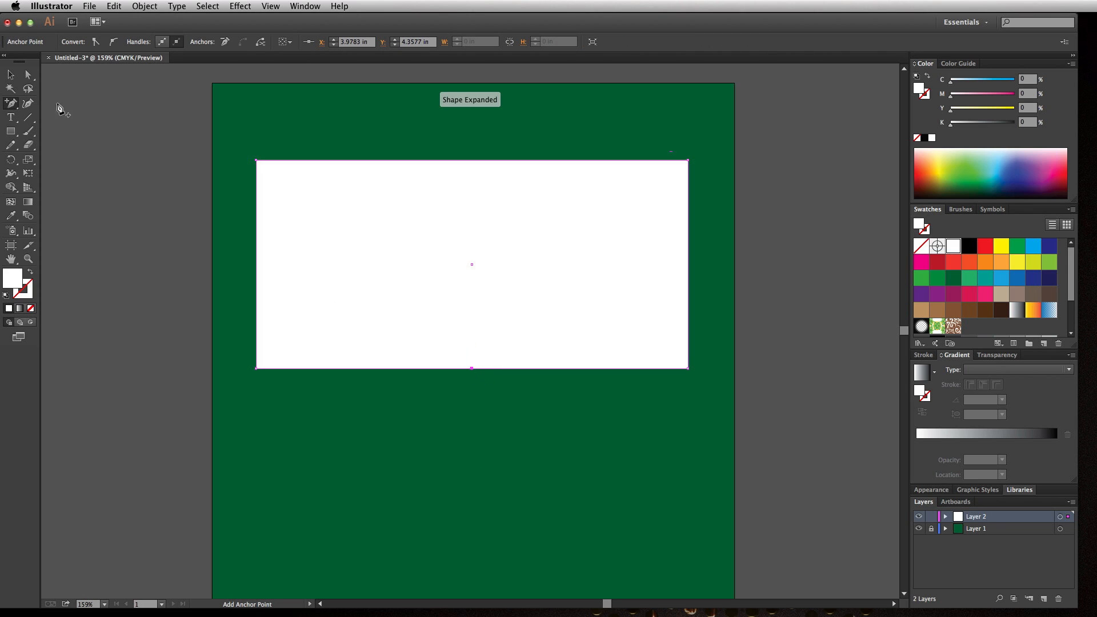
mouse_move(28, 75)
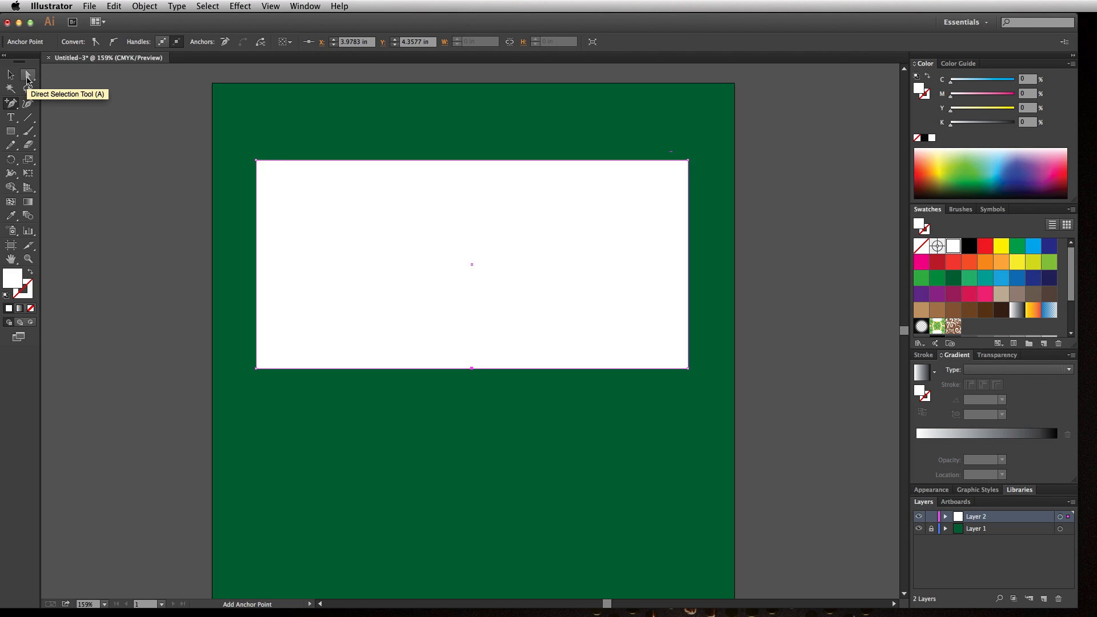
mouse_move(11, 74)
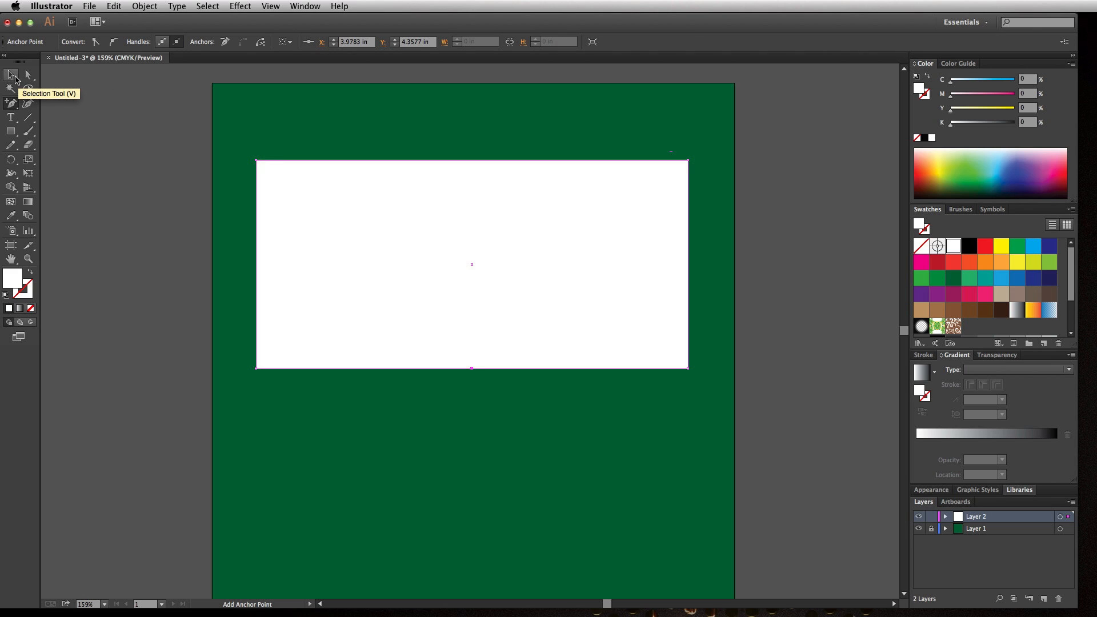
mouse_move(28, 74)
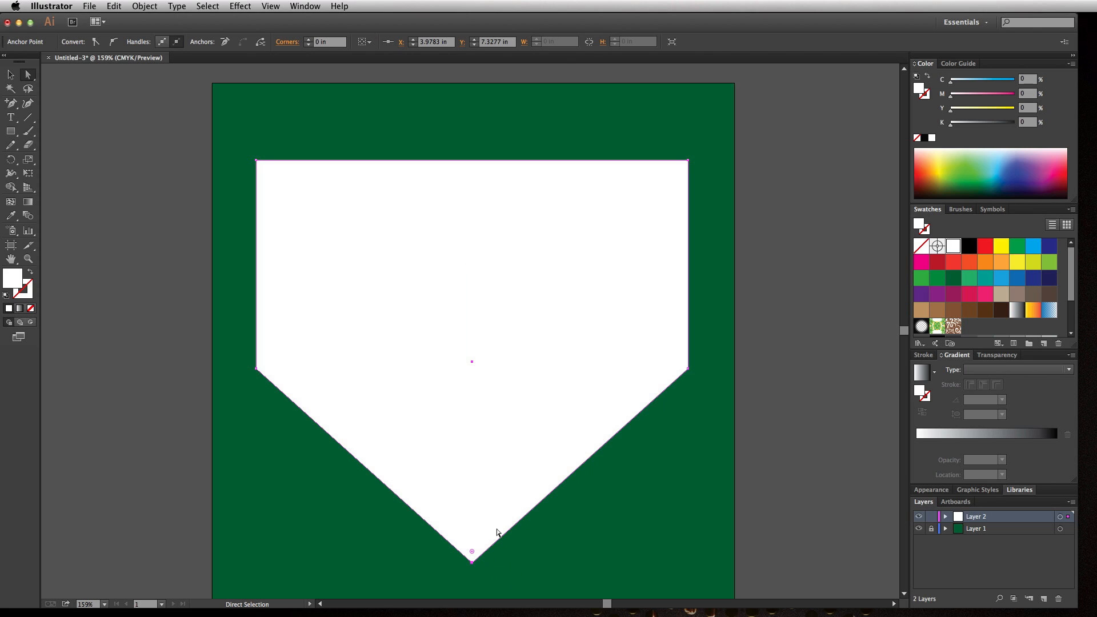
mouse_move(261, 166)
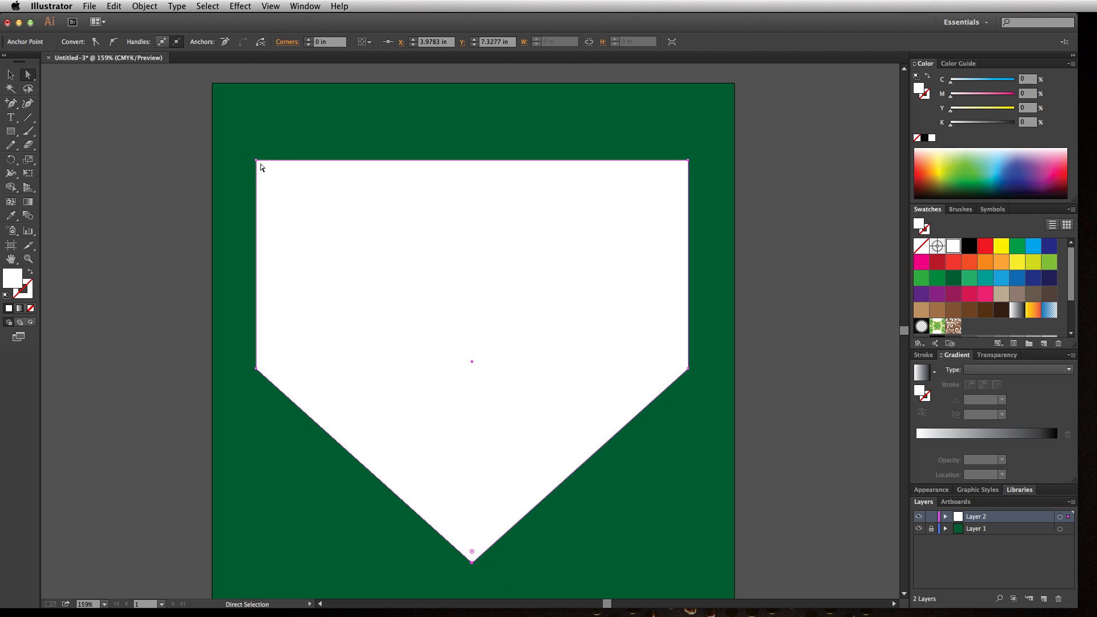
mouse_move(686, 173)
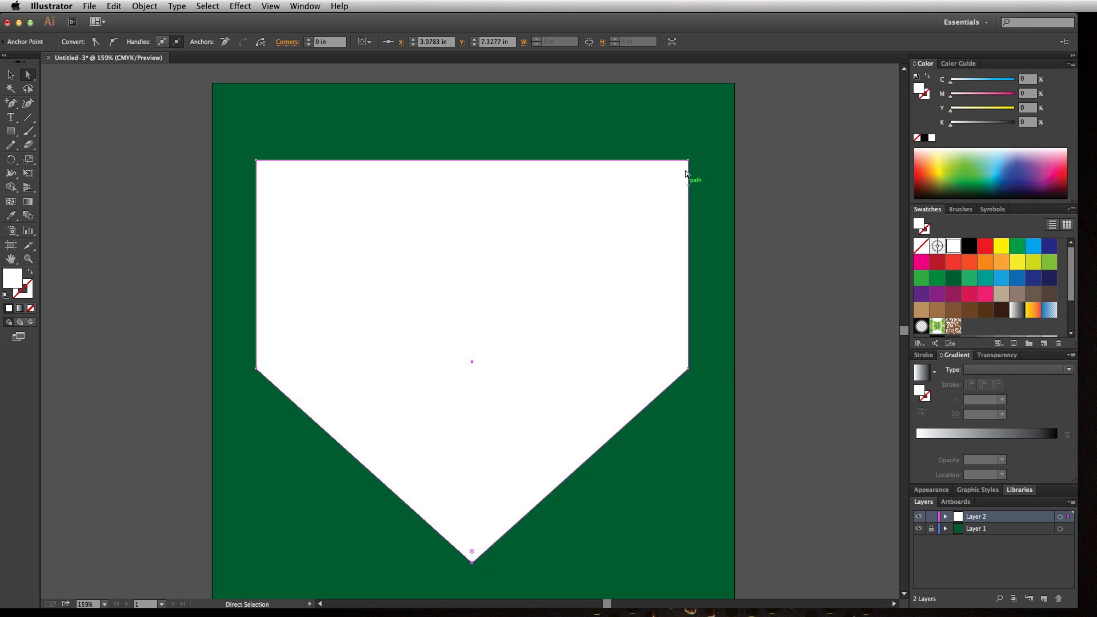